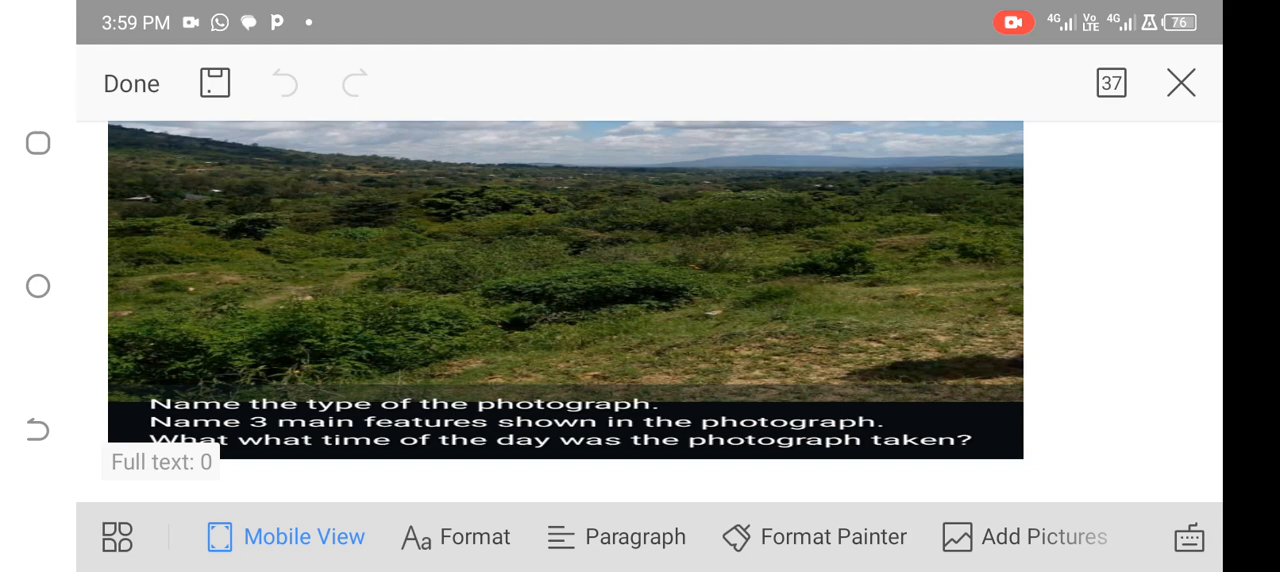
{"action": "scroll", "scroll_direction": "down", "scroll_amount": 3}
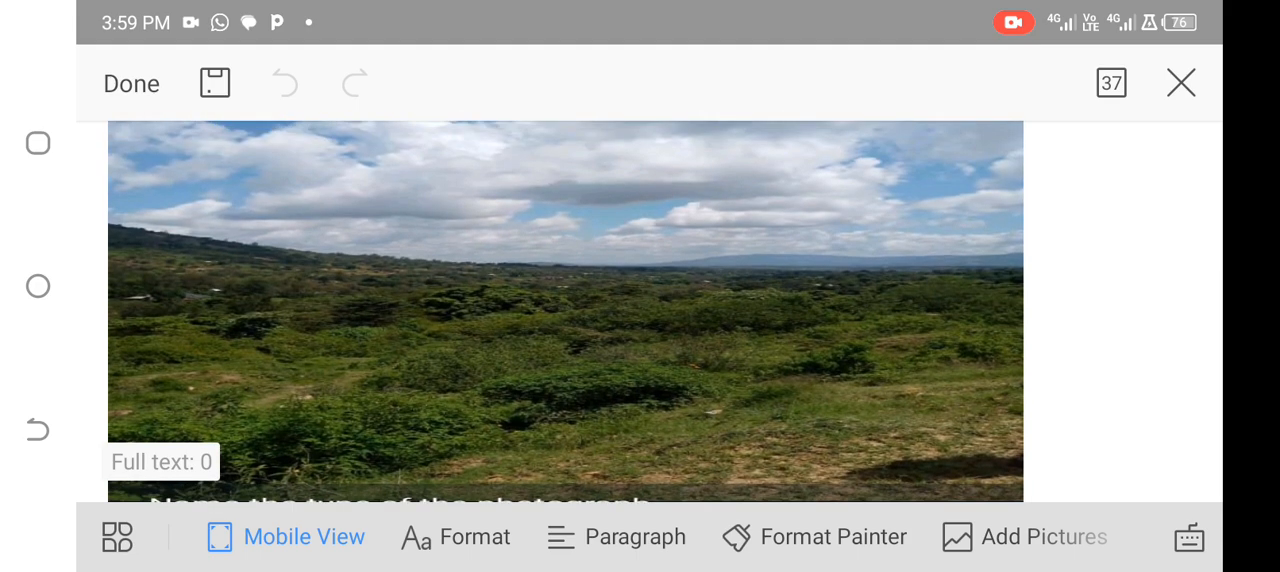
{"action": "scroll", "scroll_direction": "down", "scroll_amount": 3}
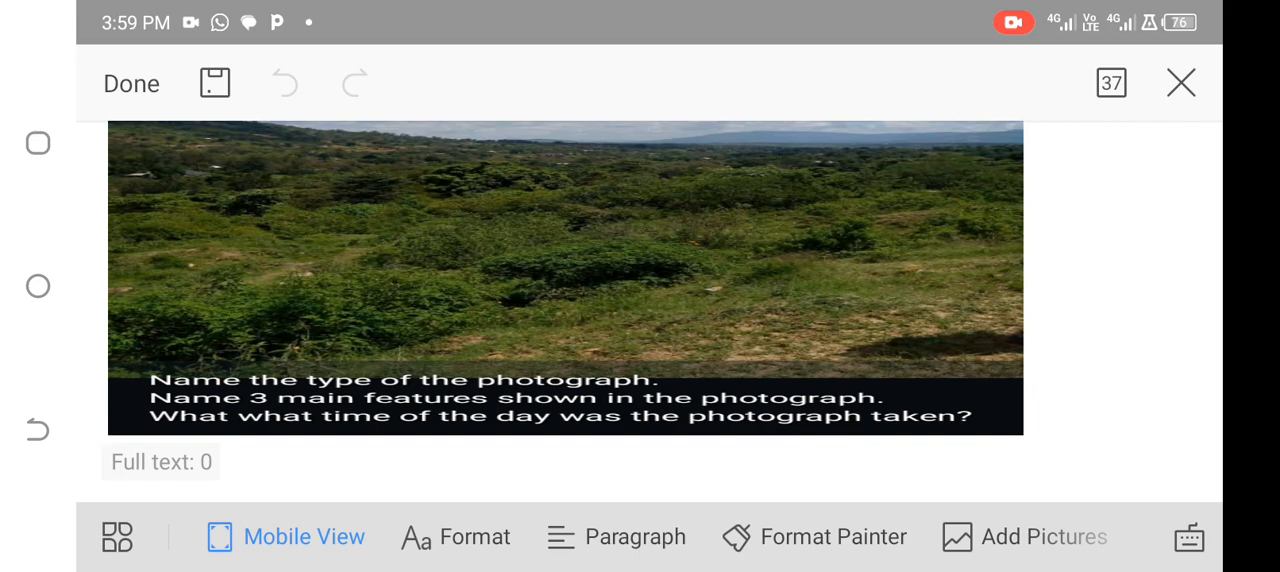
{"action": "scroll", "scroll_direction": "down", "scroll_amount": 3}
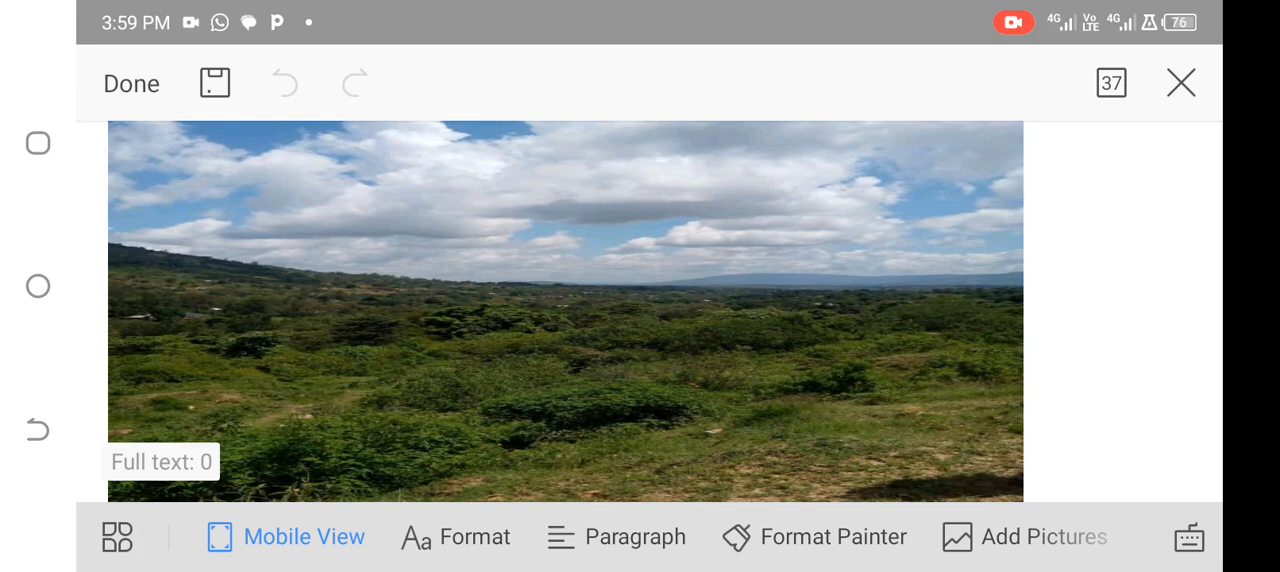
{"action": "scroll", "scroll_direction": "down", "scroll_amount": 3}
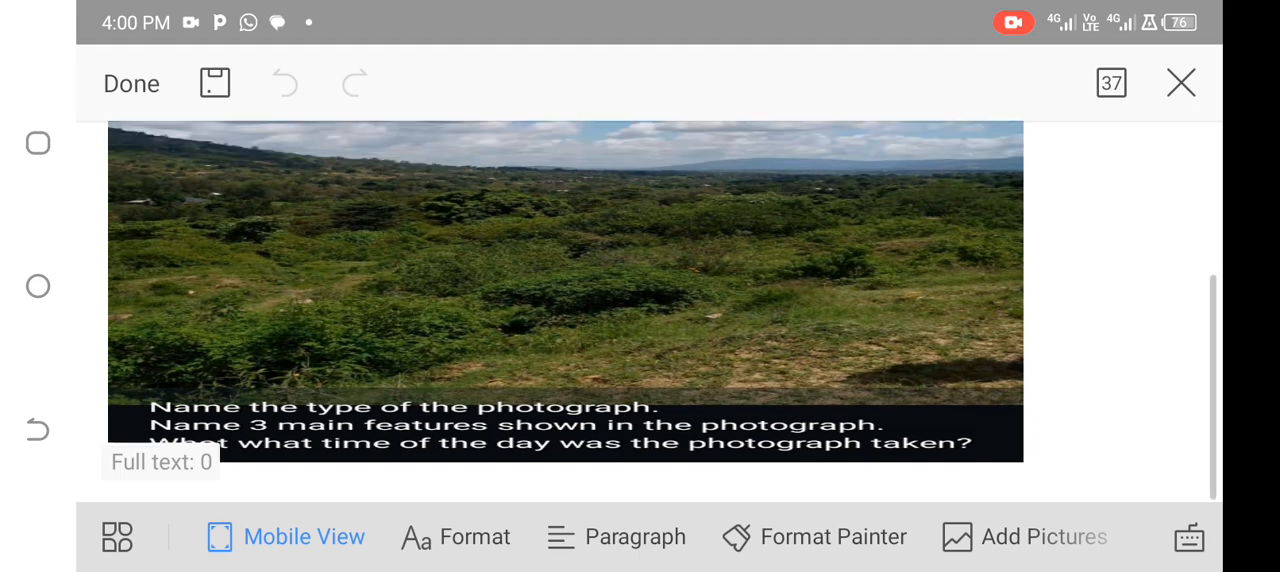
{"action": "scroll", "scroll_direction": "down", "scroll_amount": 3}
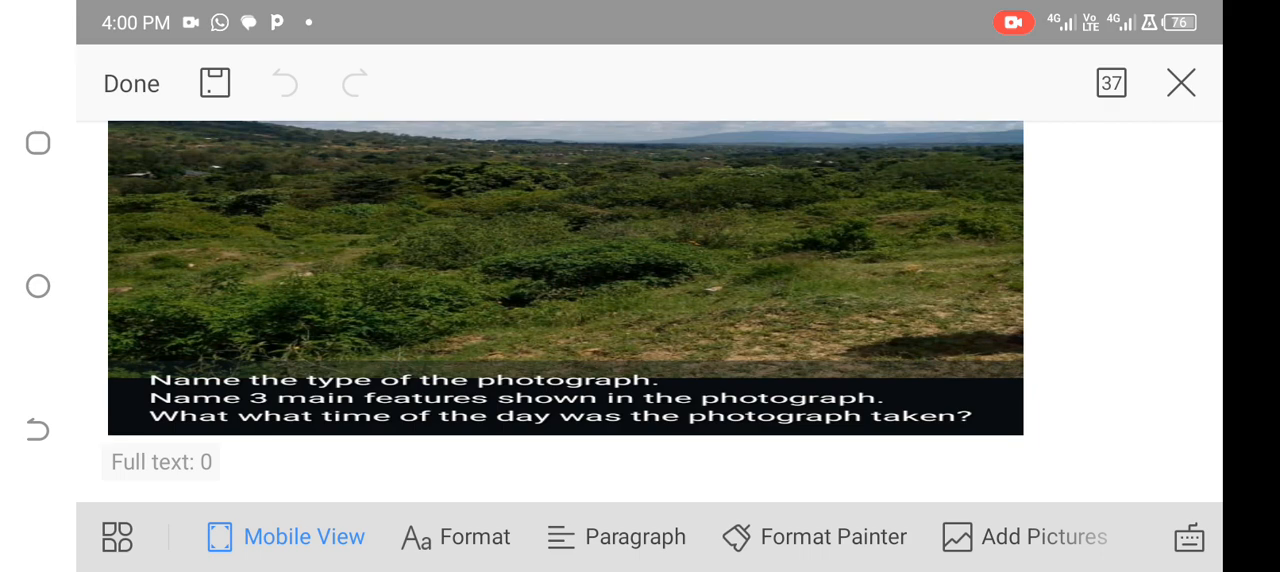
{"action": "scroll", "scroll_direction": "down", "scroll_amount": 3}
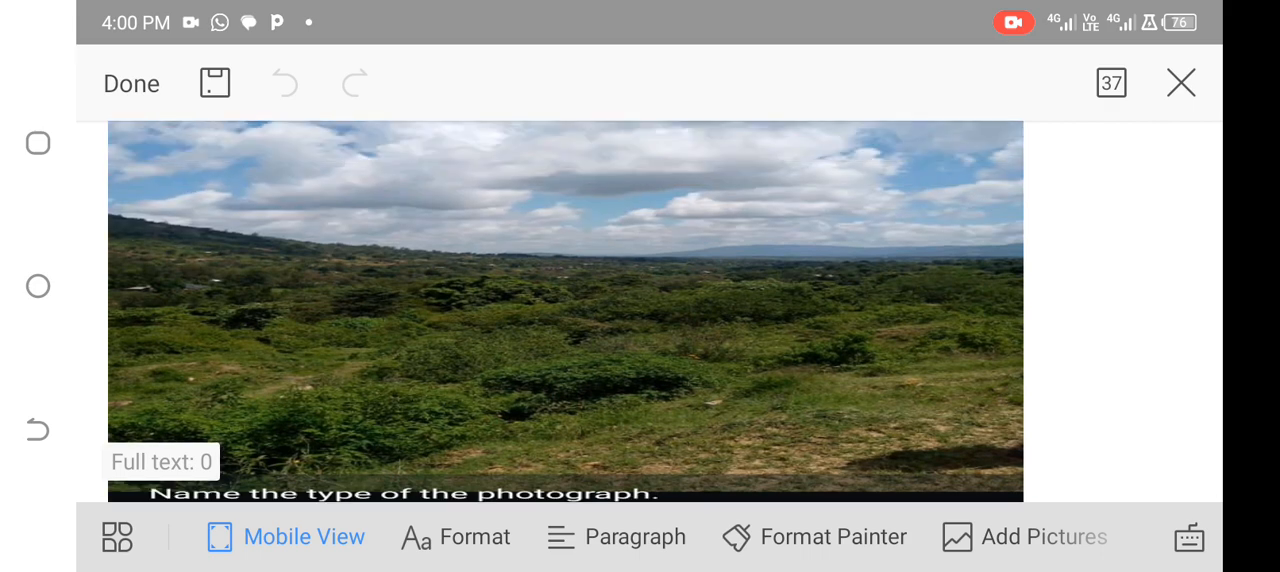
{"action": "scroll", "scroll_direction": "down", "scroll_amount": 3}
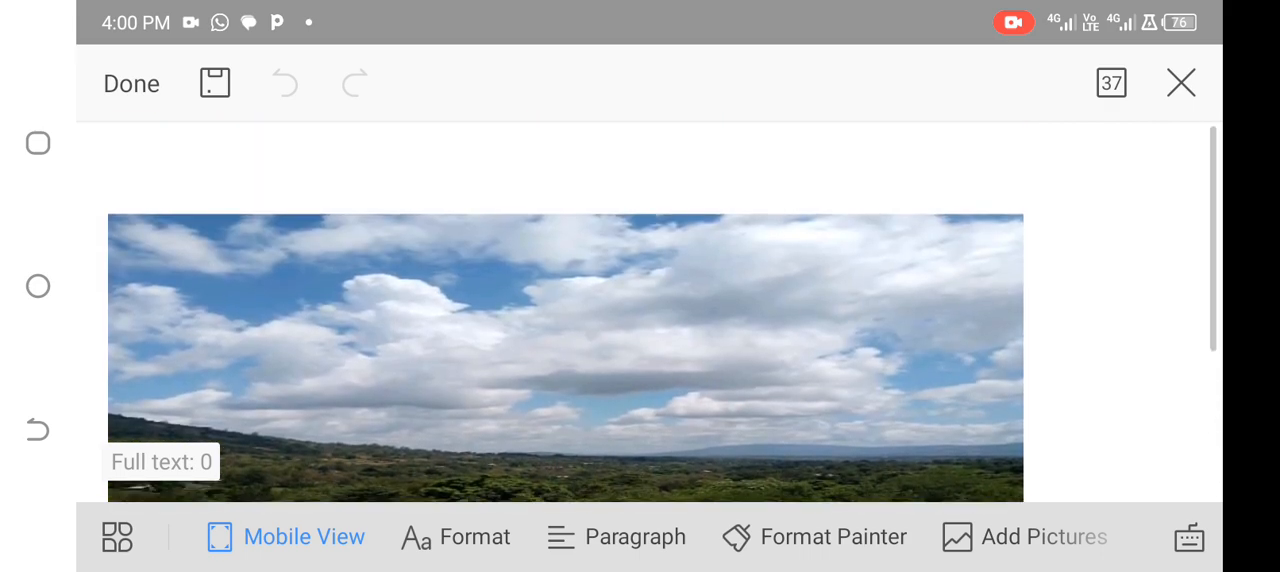
{"action": "scroll", "scroll_direction": "down", "scroll_amount": 3}
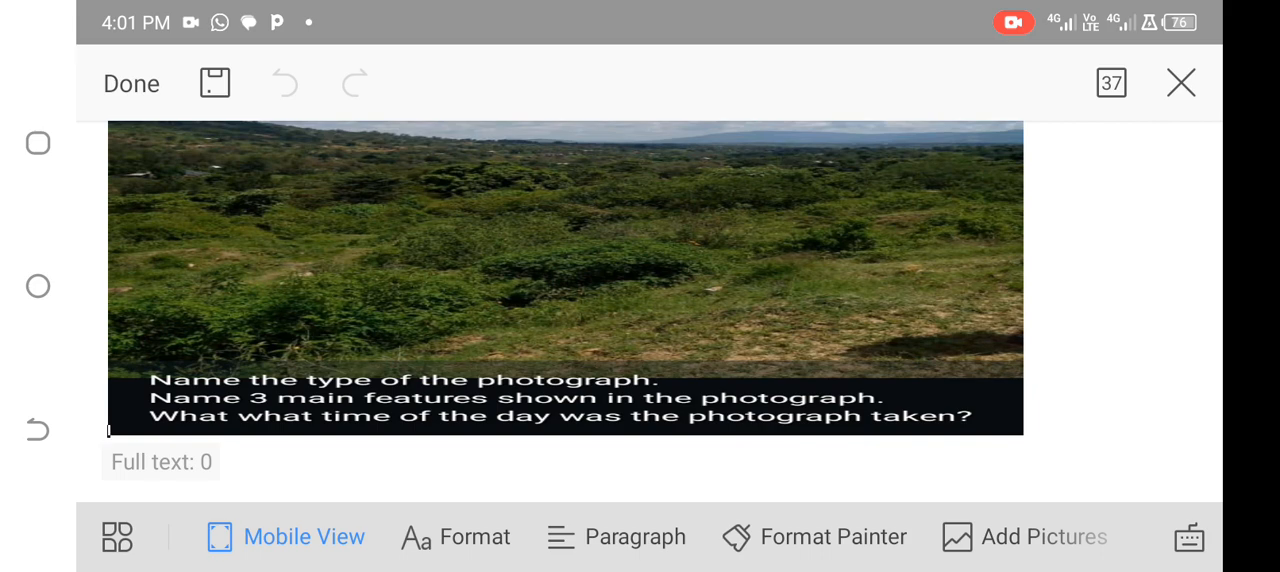
{"action": "scroll", "scroll_direction": "down", "scroll_amount": 3}
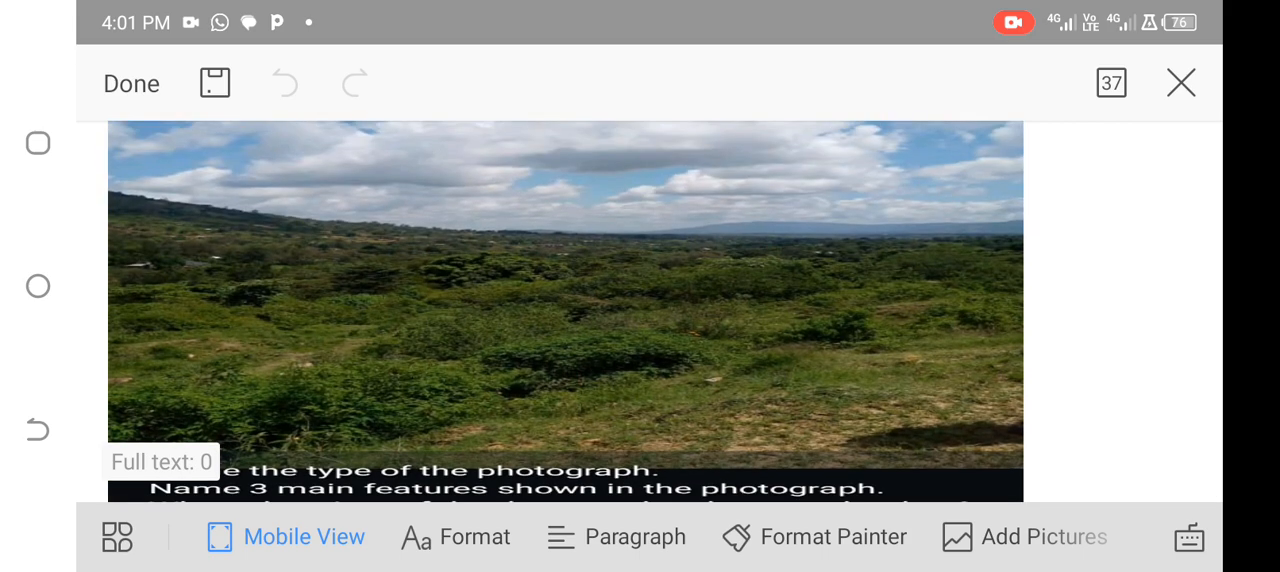